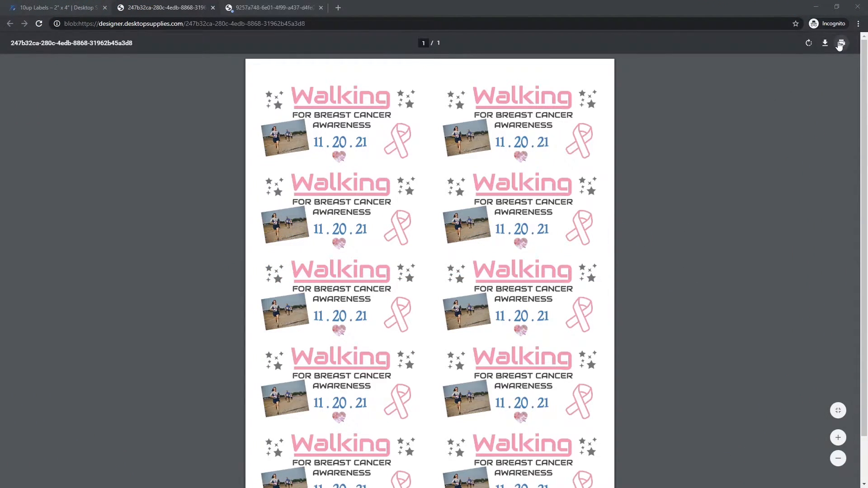
# Open Chrome's print preview for the walking label sheet PDF.
pyautogui.click(841, 43)
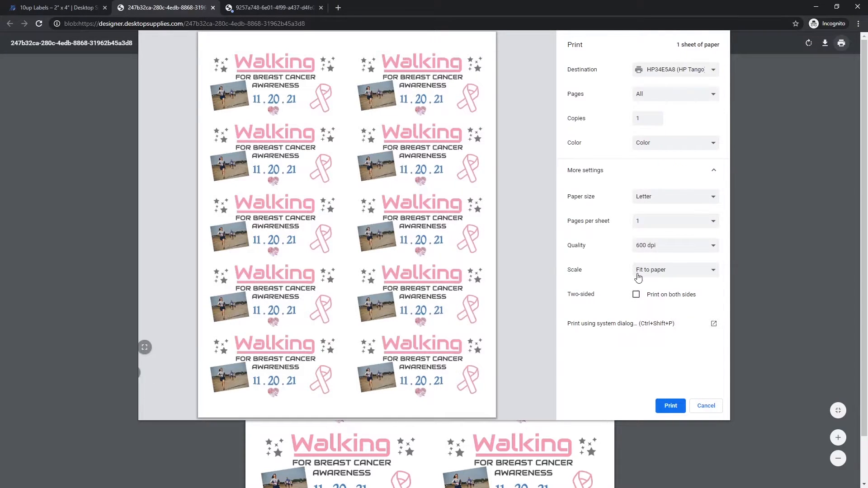
pyautogui.moveTo(599, 331)
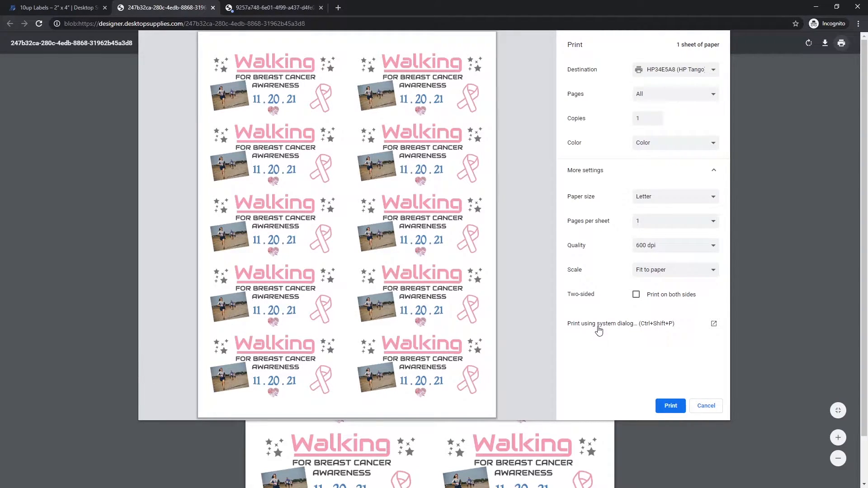
# Switch to the Windows system print dialog and select HP34E5A8 (HP Tango).
pyautogui.click(601, 323)
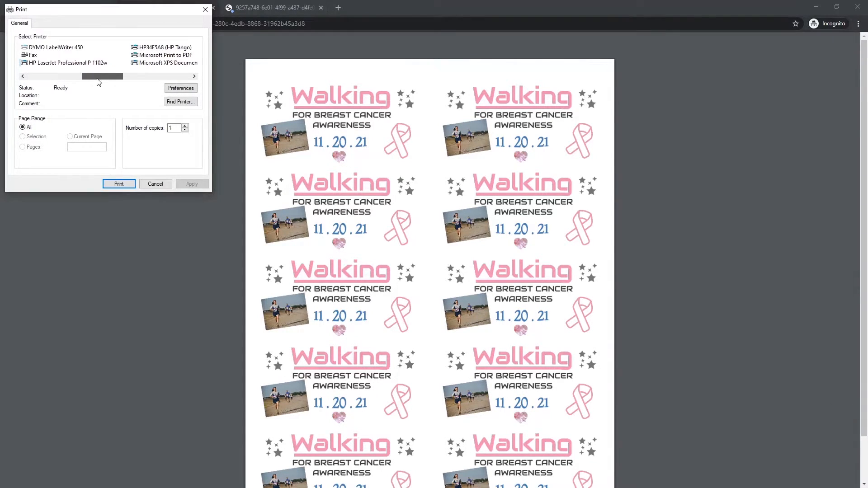
pyautogui.click(194, 76)
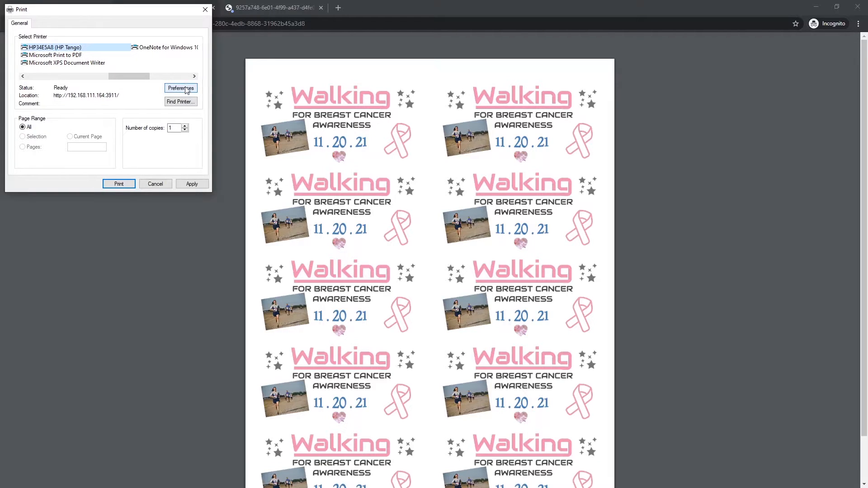
# Raise the HP Tango's print quality from Normal to Best in Printing Preferences.
pyautogui.click(180, 88)
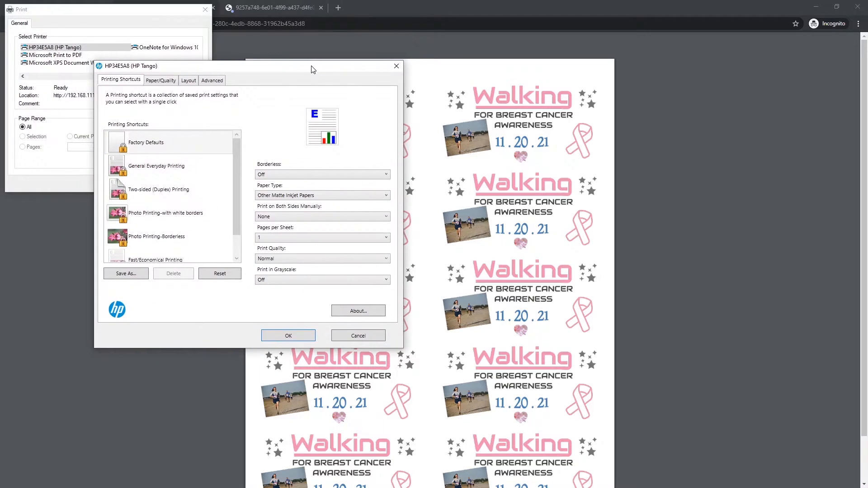
pyautogui.moveTo(279, 136)
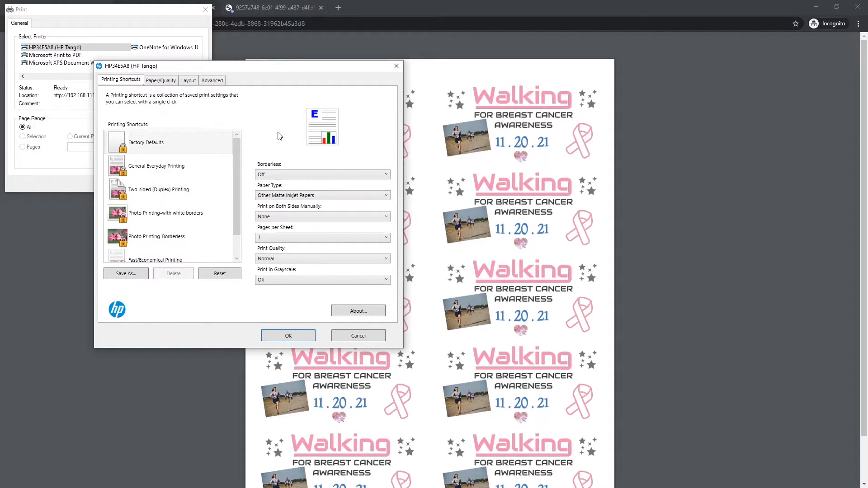
pyautogui.moveTo(282, 133)
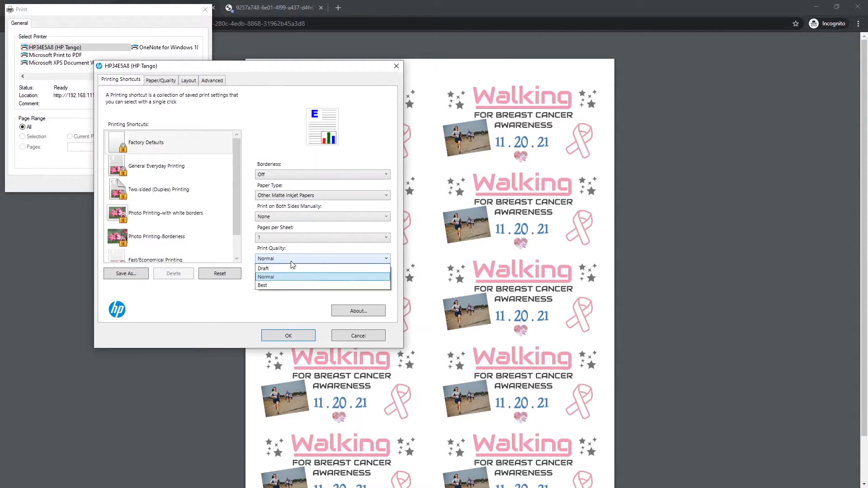
pyautogui.click(262, 284)
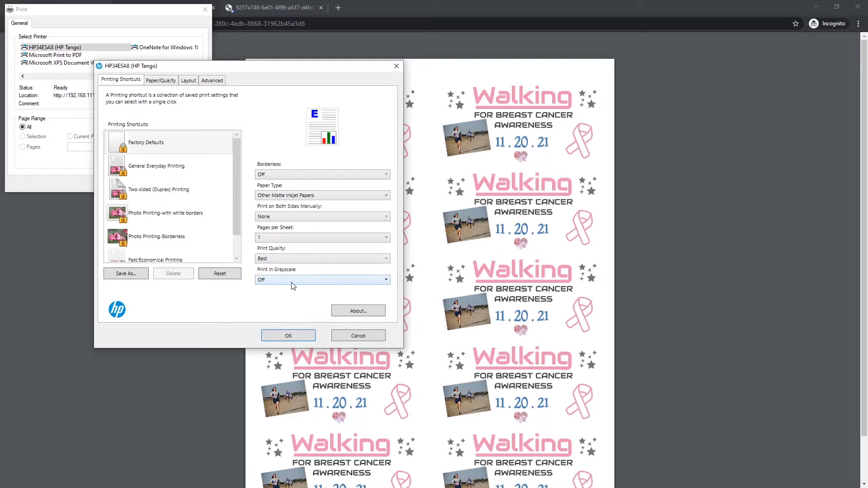
pyautogui.moveTo(295, 184)
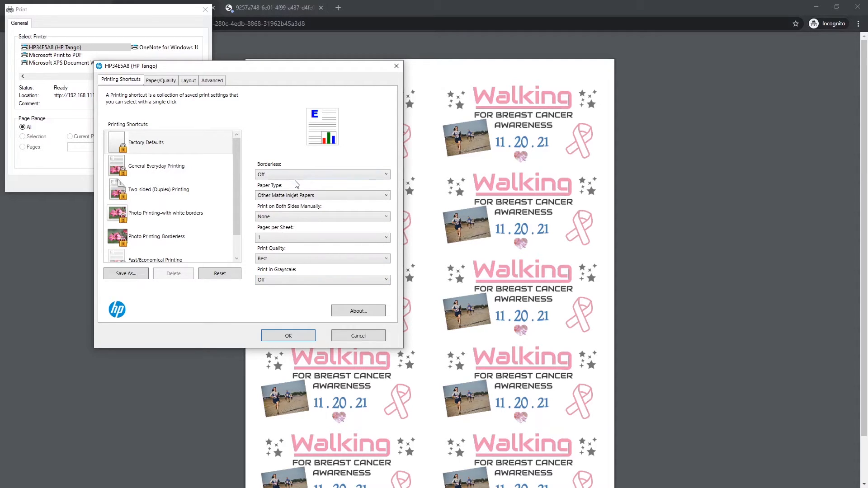
pyautogui.click(322, 195)
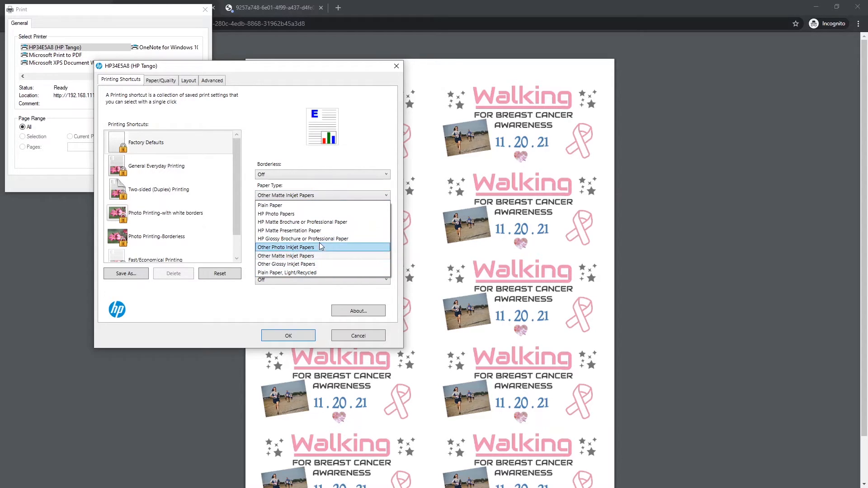
pyautogui.moveTo(321, 264)
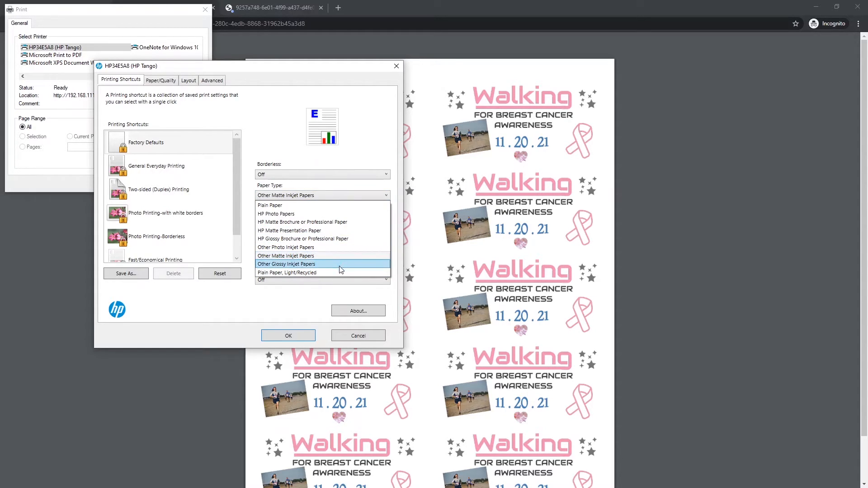
pyautogui.moveTo(349, 266)
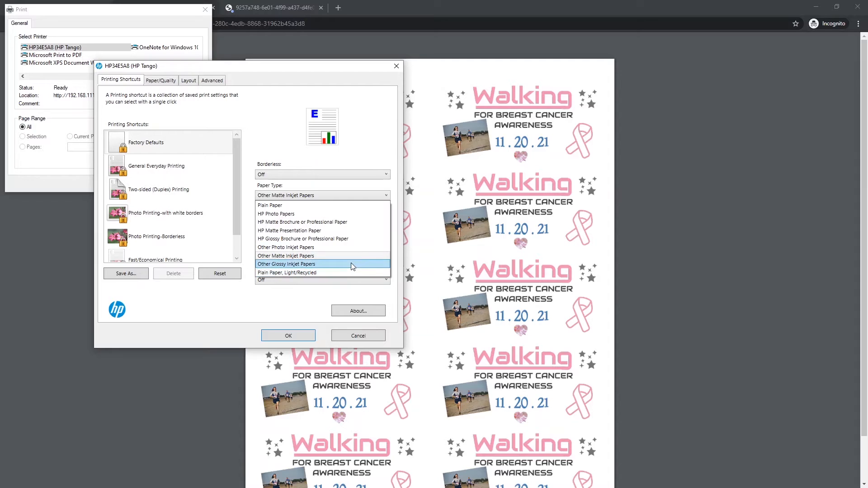
pyautogui.moveTo(308, 204)
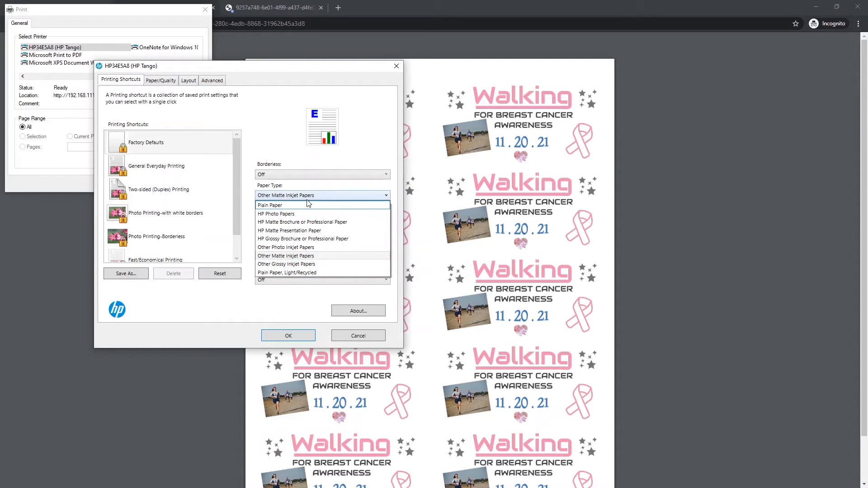
pyautogui.moveTo(317, 200)
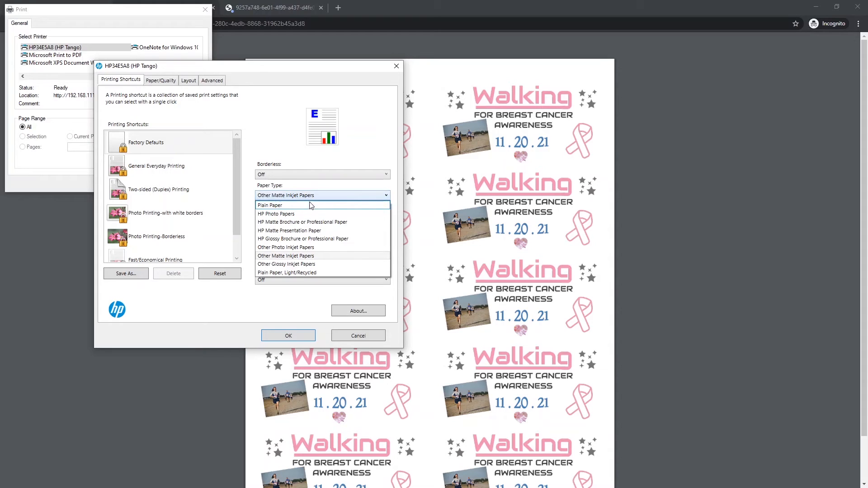
pyautogui.click(285, 256)
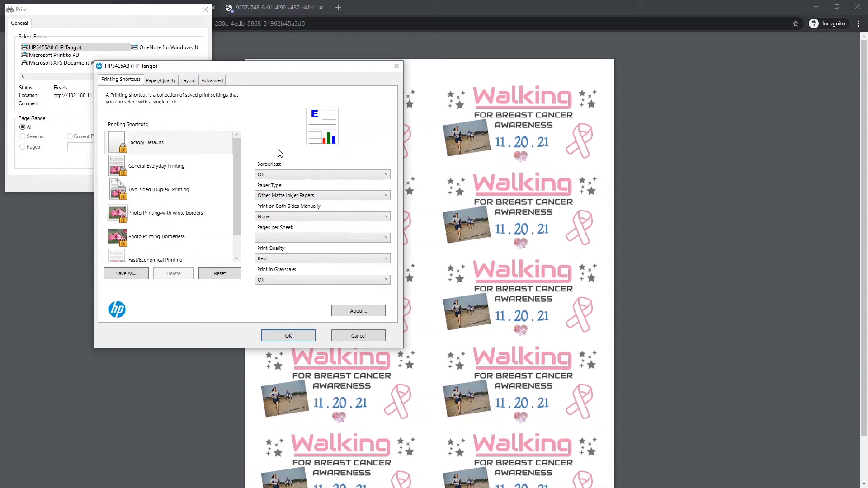